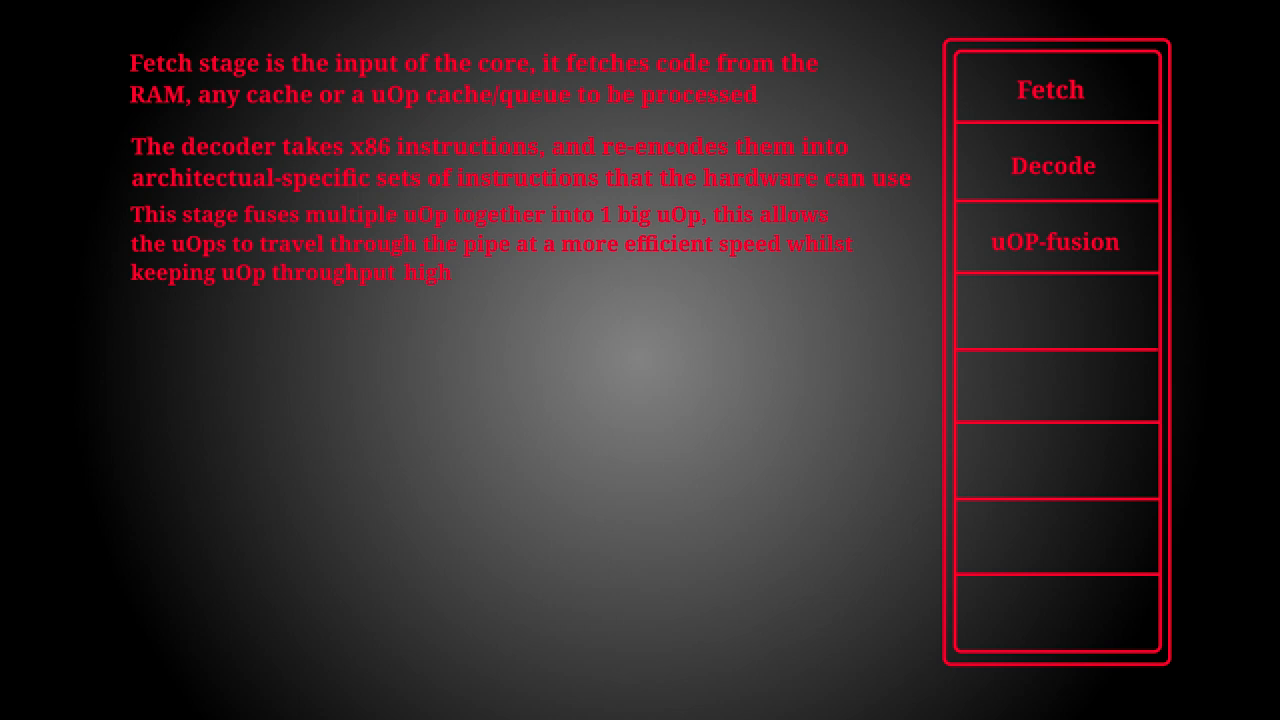
left_click(1055, 311)
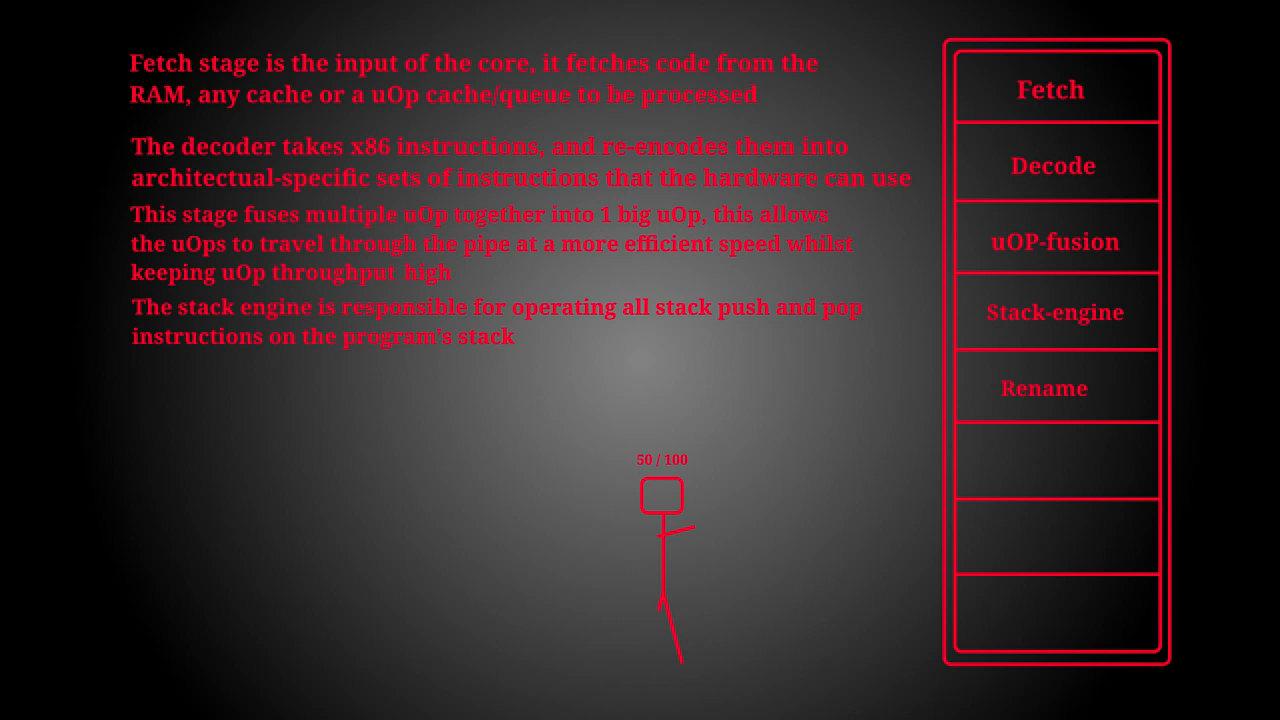
type("Regiser A =")
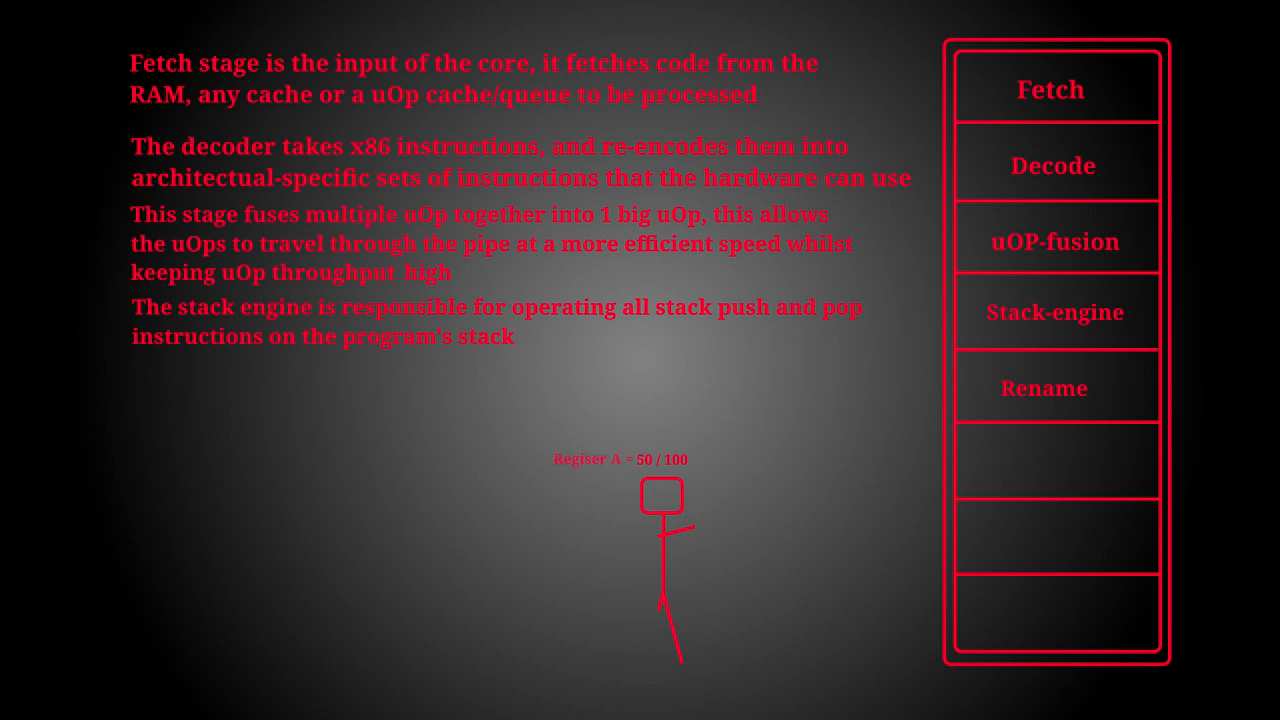